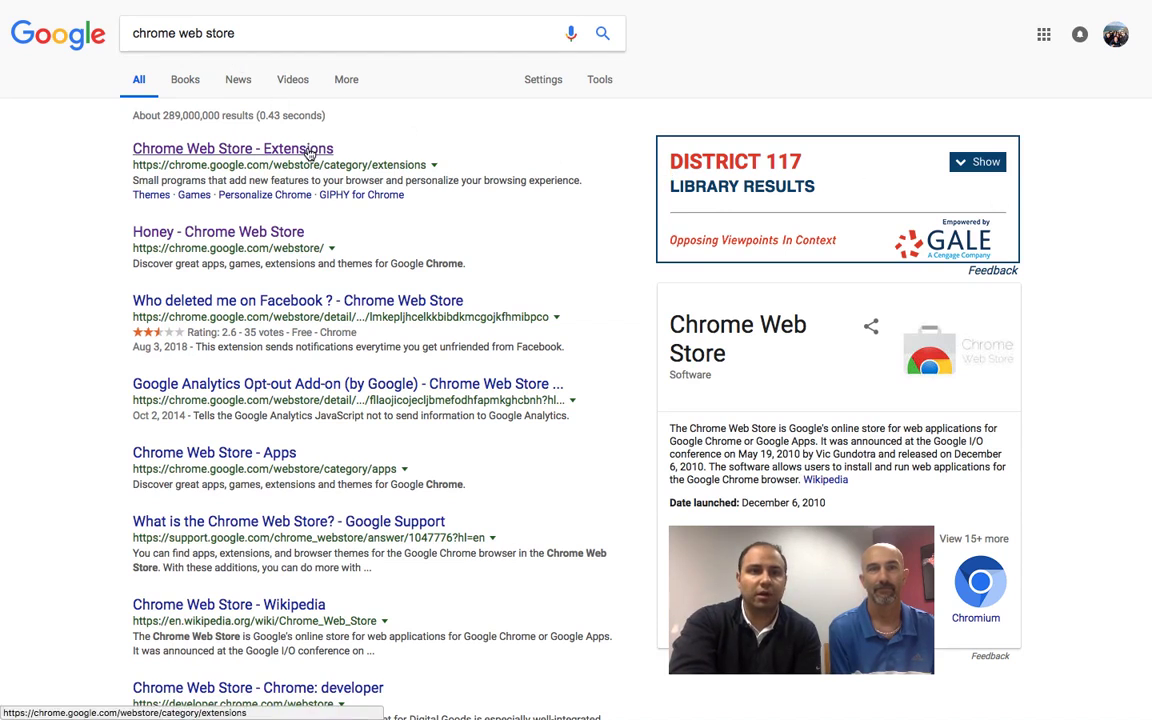
Step: Open the Chrome Web Store extensions page from the Google search results
left_click(232, 148)
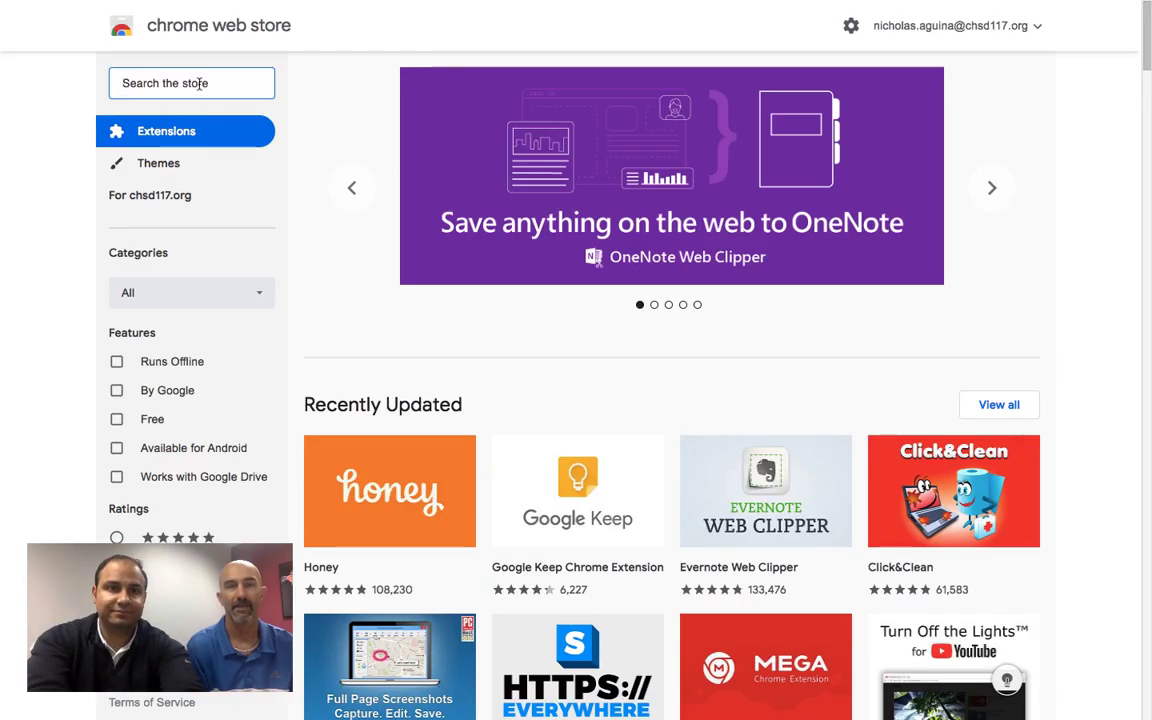
Step: Search the store for 'kami' and add the Kami extension to Chrome, confirming the install
type("kami")
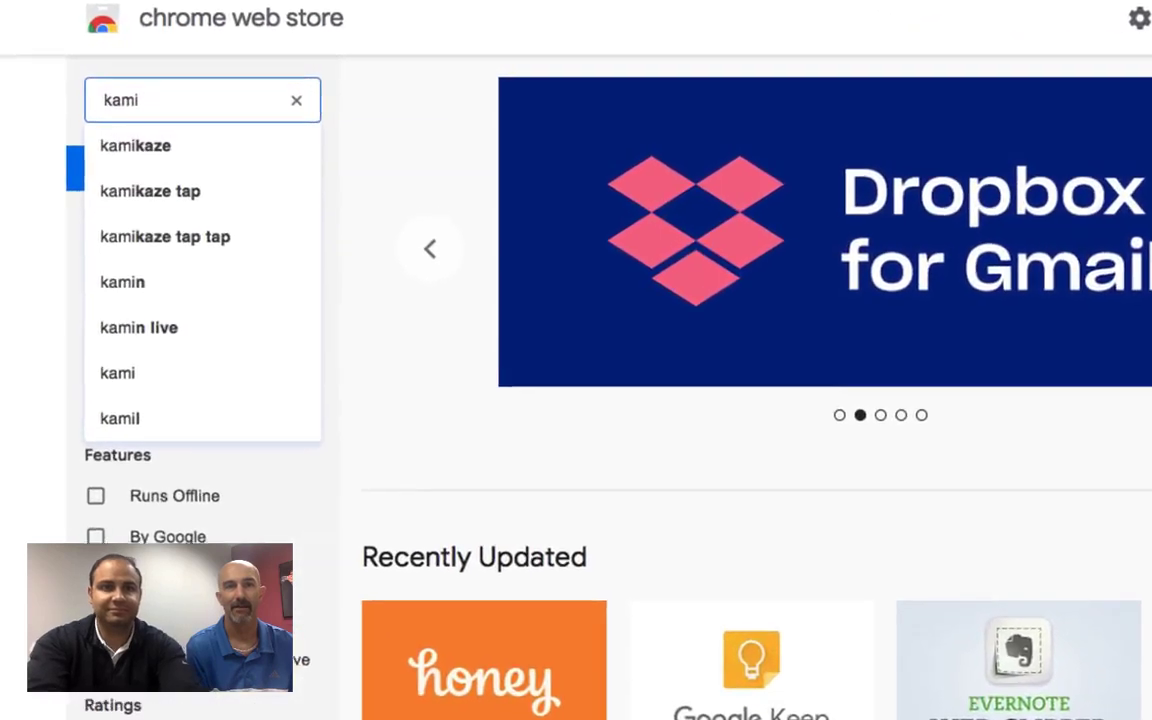
key("Return")
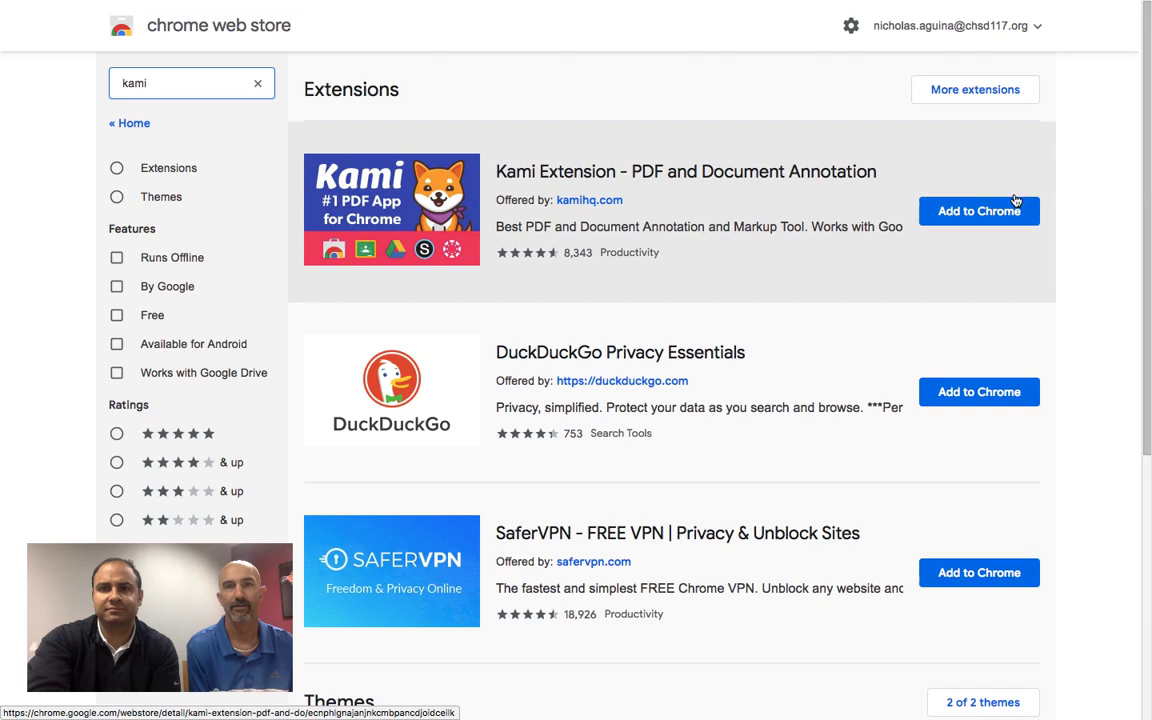
left_click(978, 212)
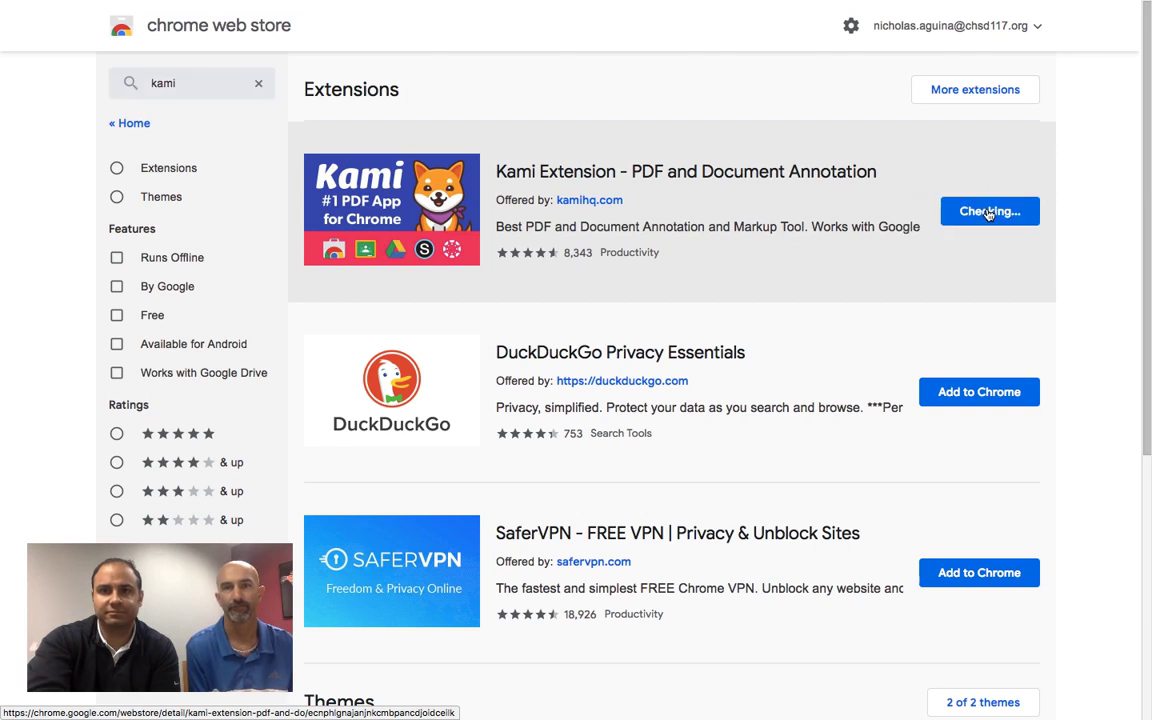
left_click(988, 212)
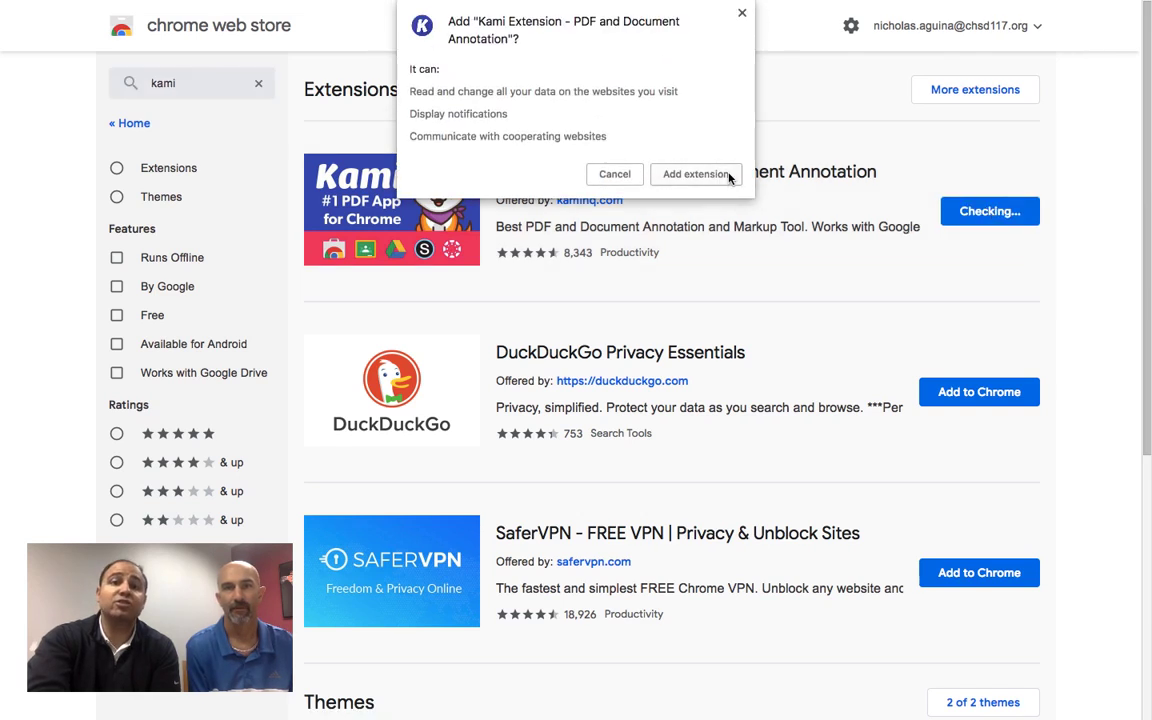
left_click(696, 174)
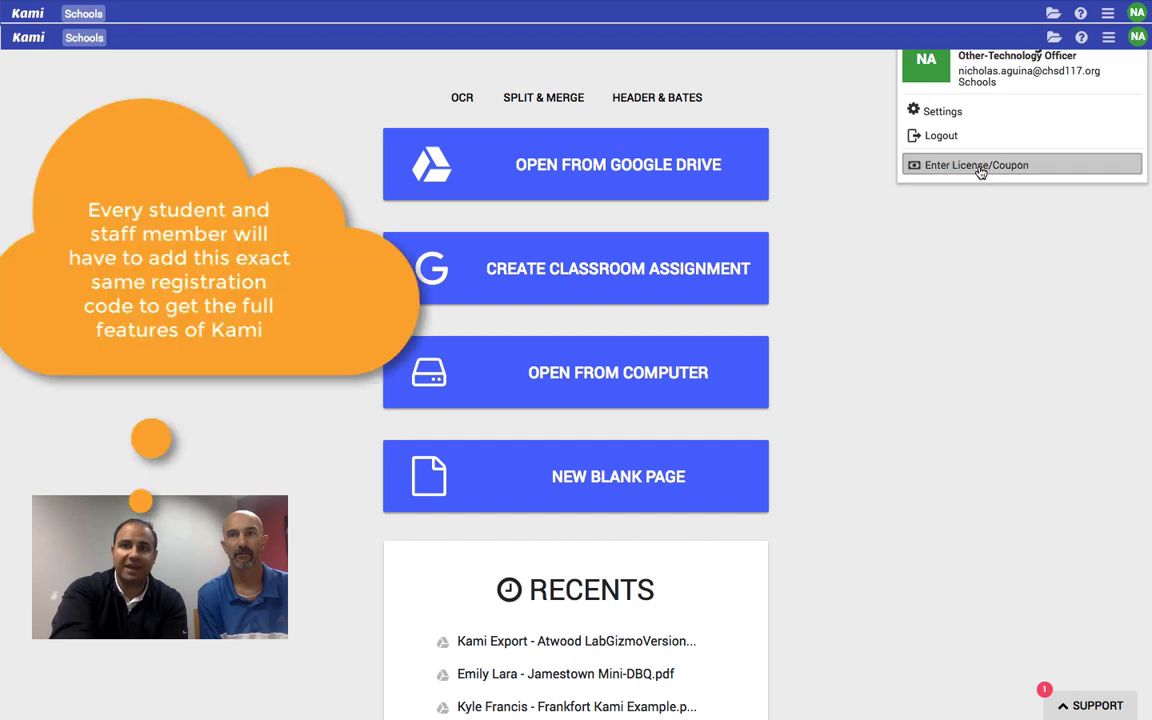
Step: Enter the school's license code via Enter License/Coupon, apply it and dismiss the success message
left_click(976, 164)
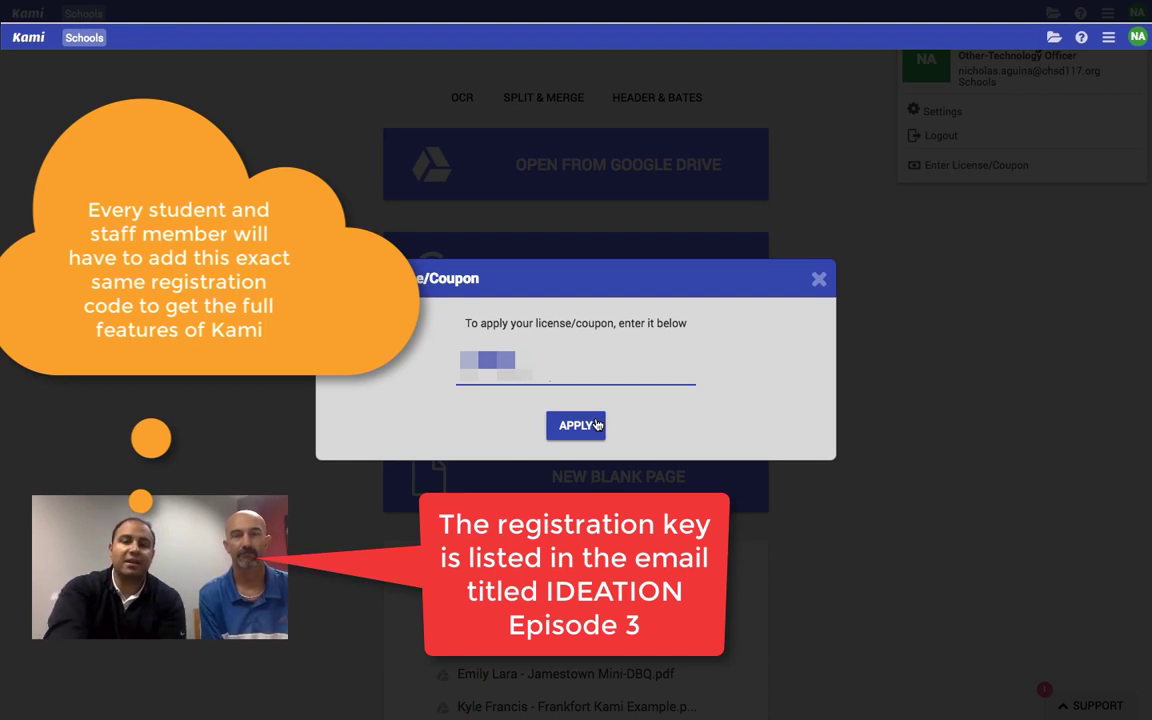
left_click(576, 424)
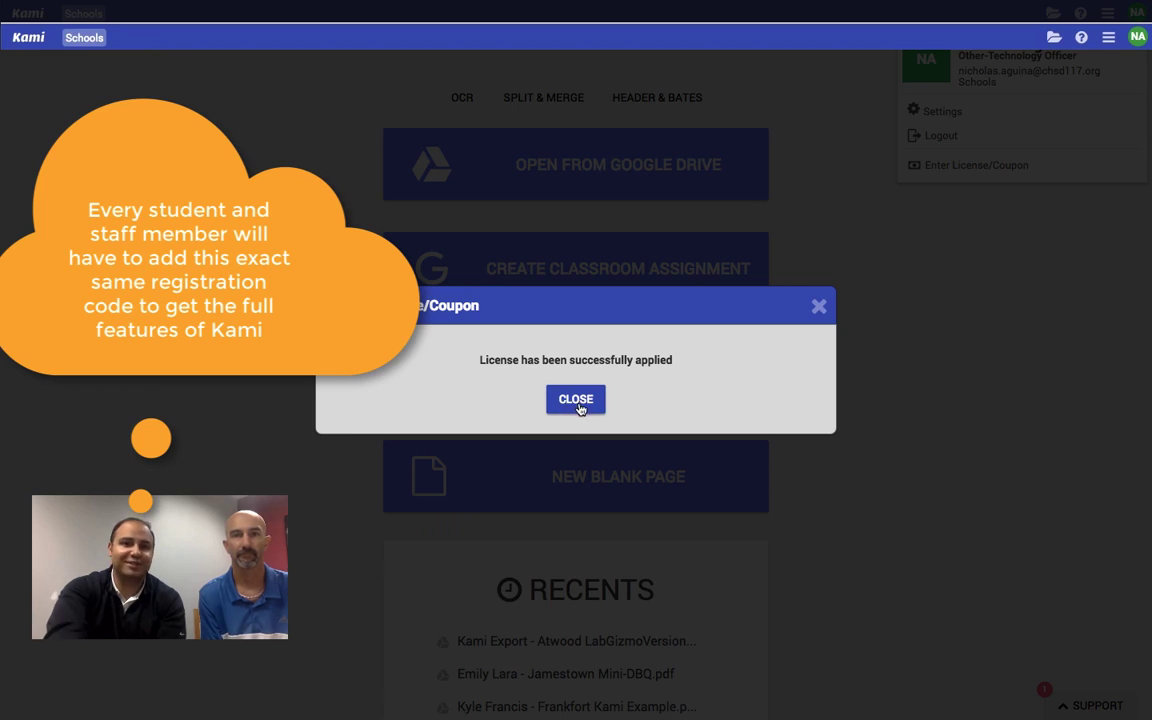
left_click(576, 400)
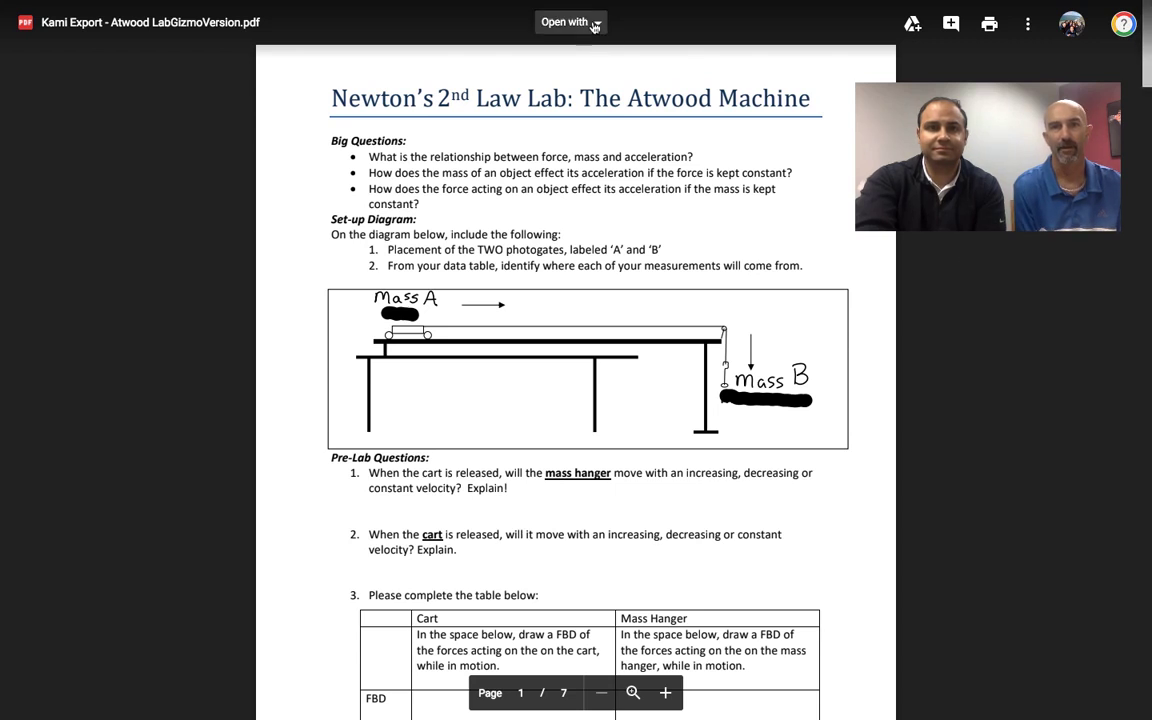
Step: Open the Atwood Machine lab PDF with Annotate with Kami and scroll to the Pre-Lab Questions table
left_click(570, 20)
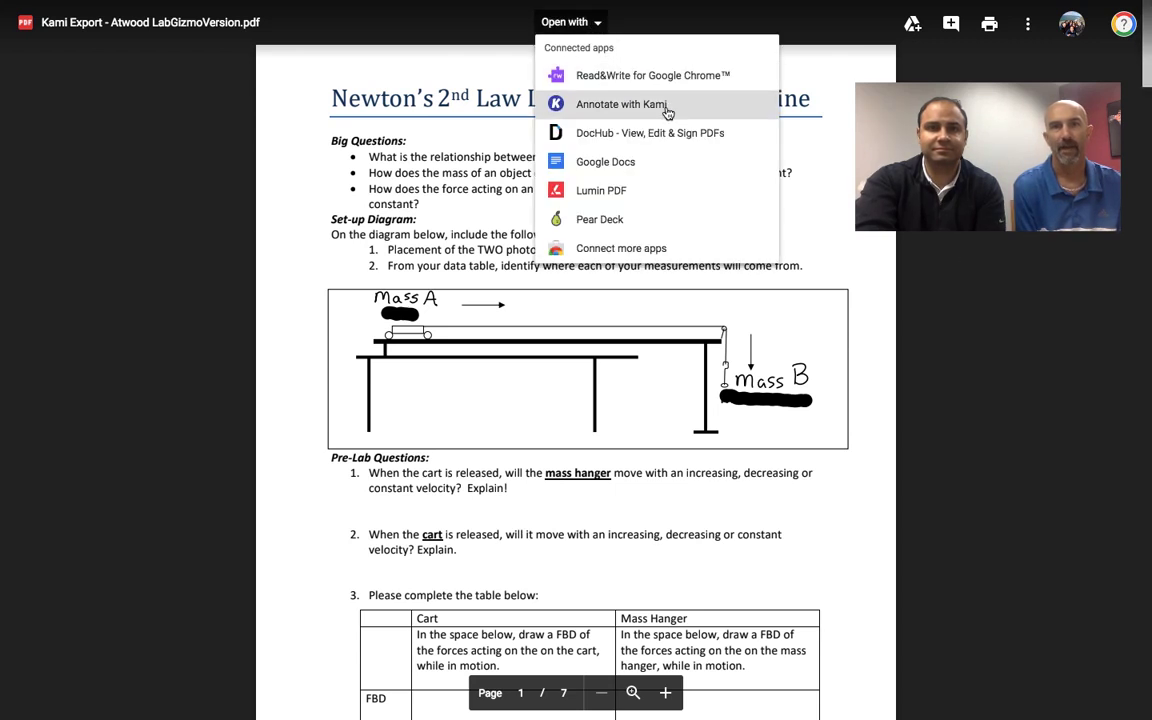
left_click(620, 104)
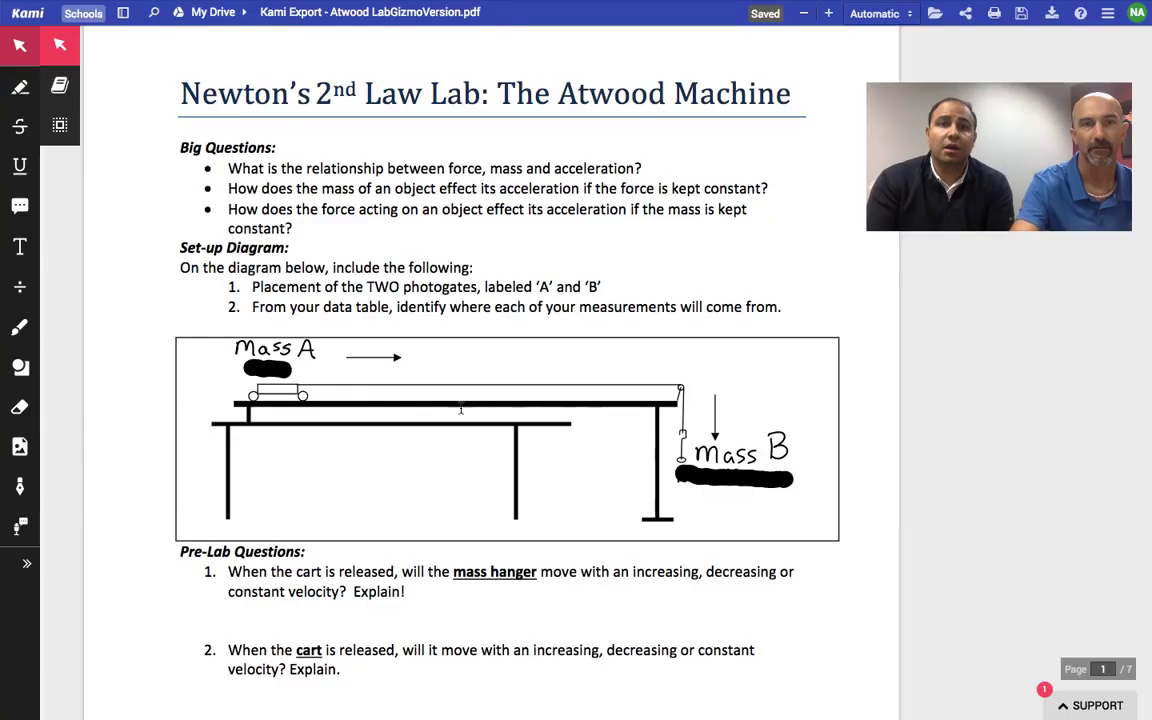
mouse_move(488, 380)
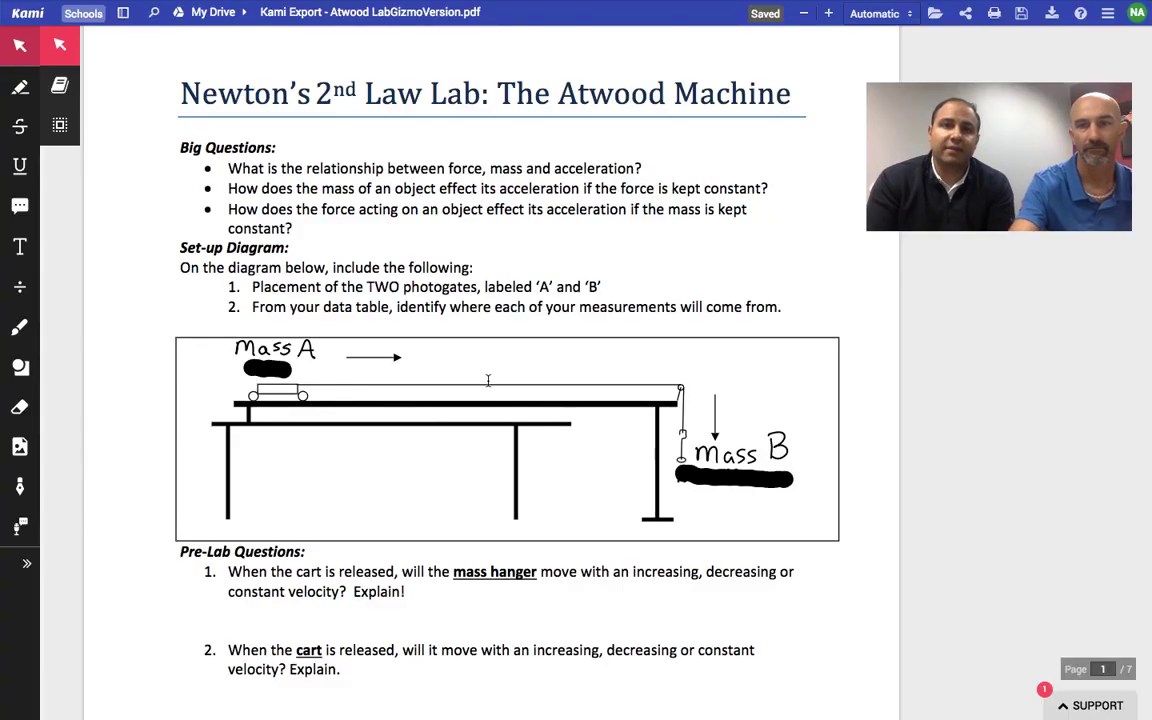
scroll("down", 3)
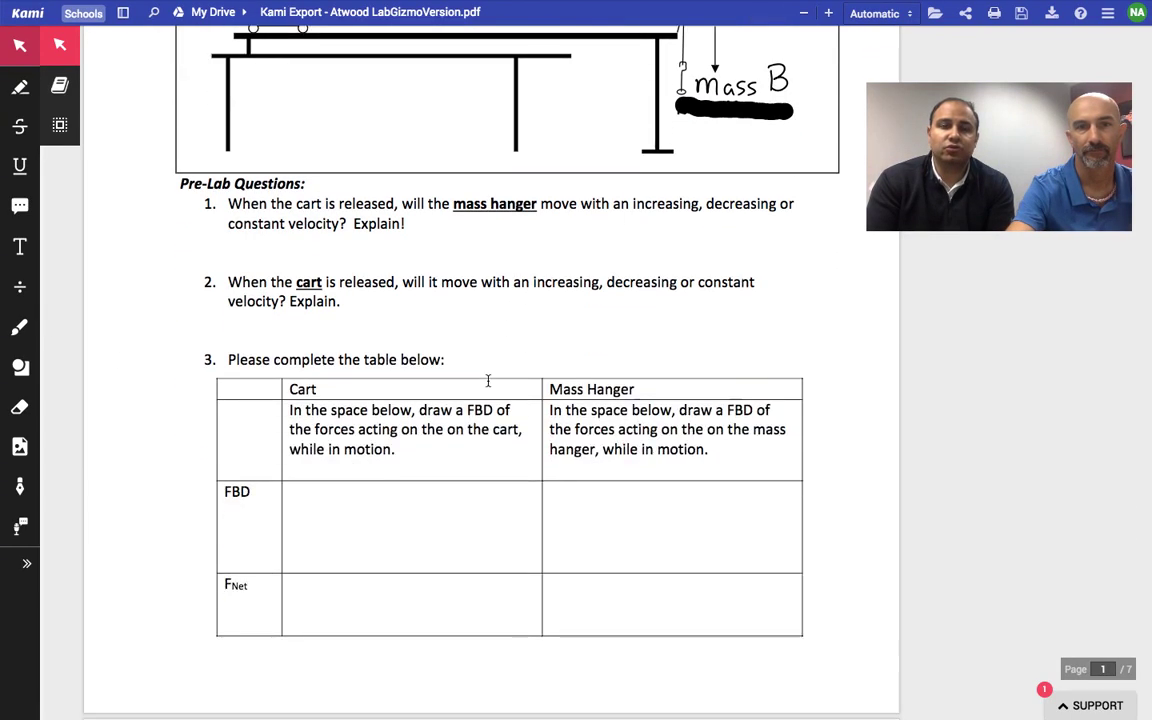
scroll("down", 3)
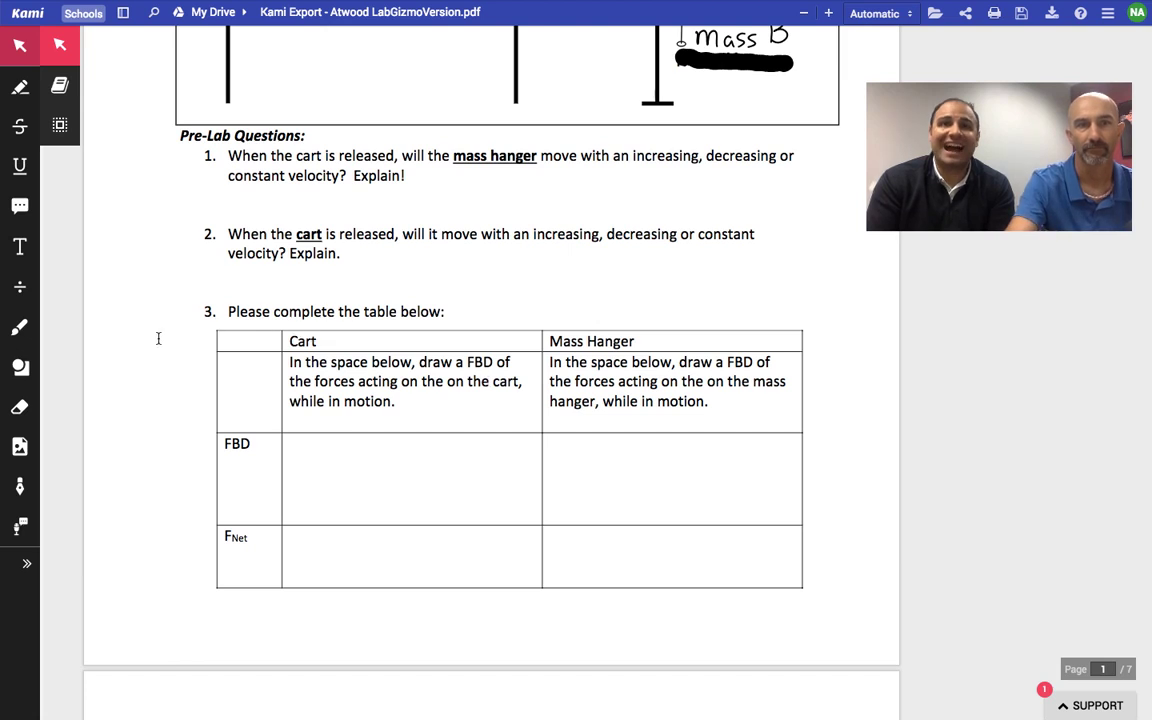
mouse_move(60, 124)
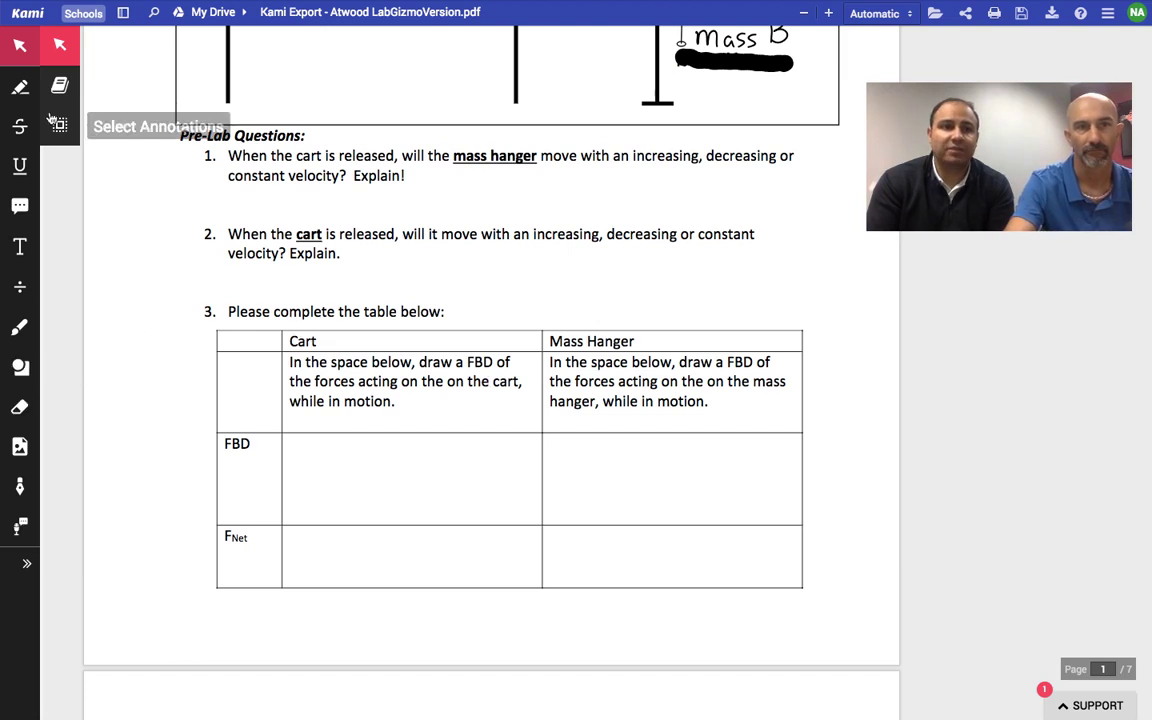
Step: Highlight the word 'cart' in pre-lab question 2 with the Highlight tool
left_click(20, 88)
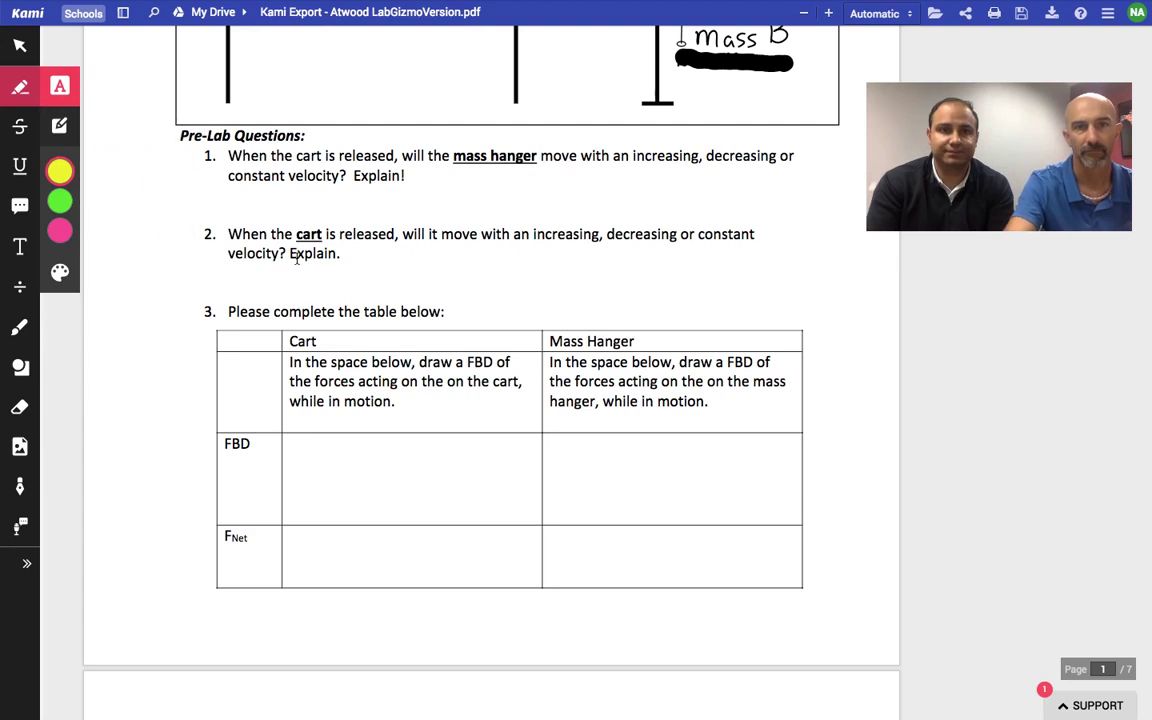
double_click(308, 232)
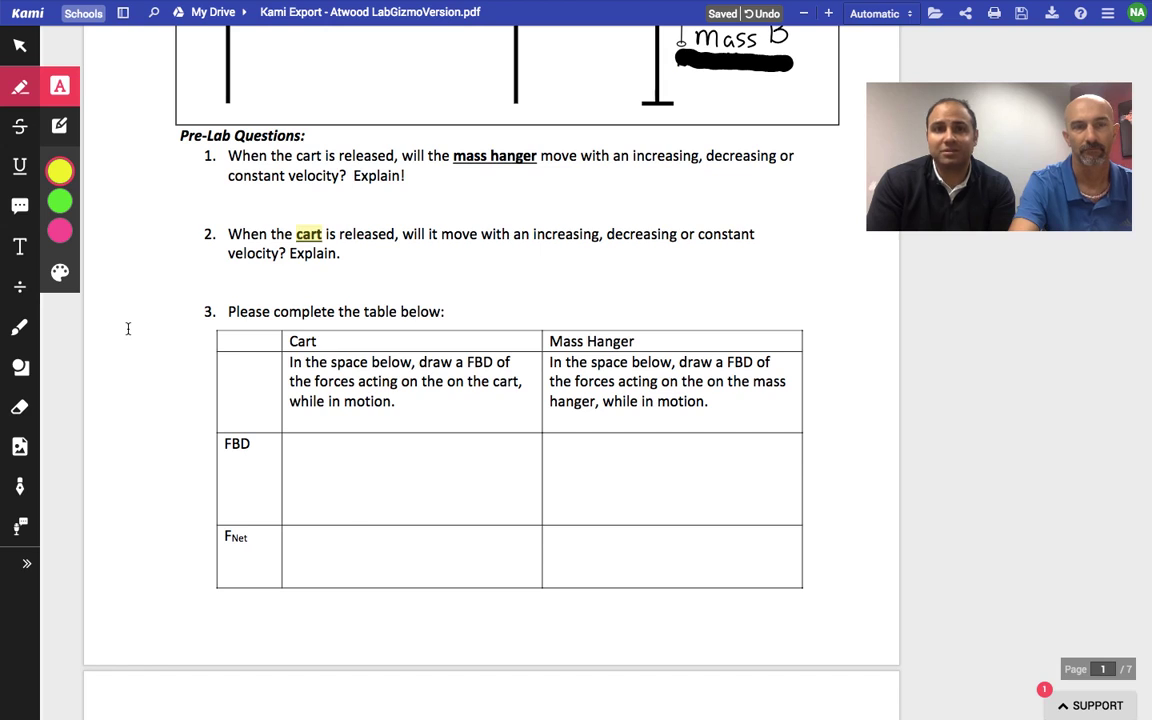
mouse_move(20, 206)
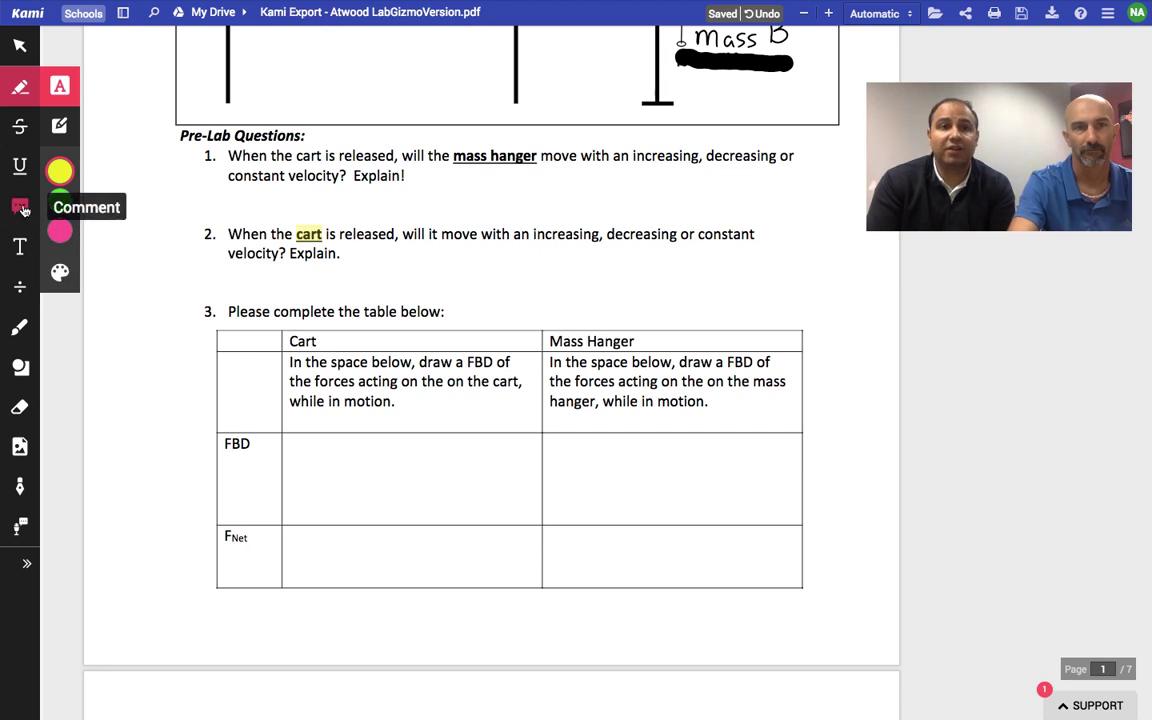
mouse_move(20, 328)
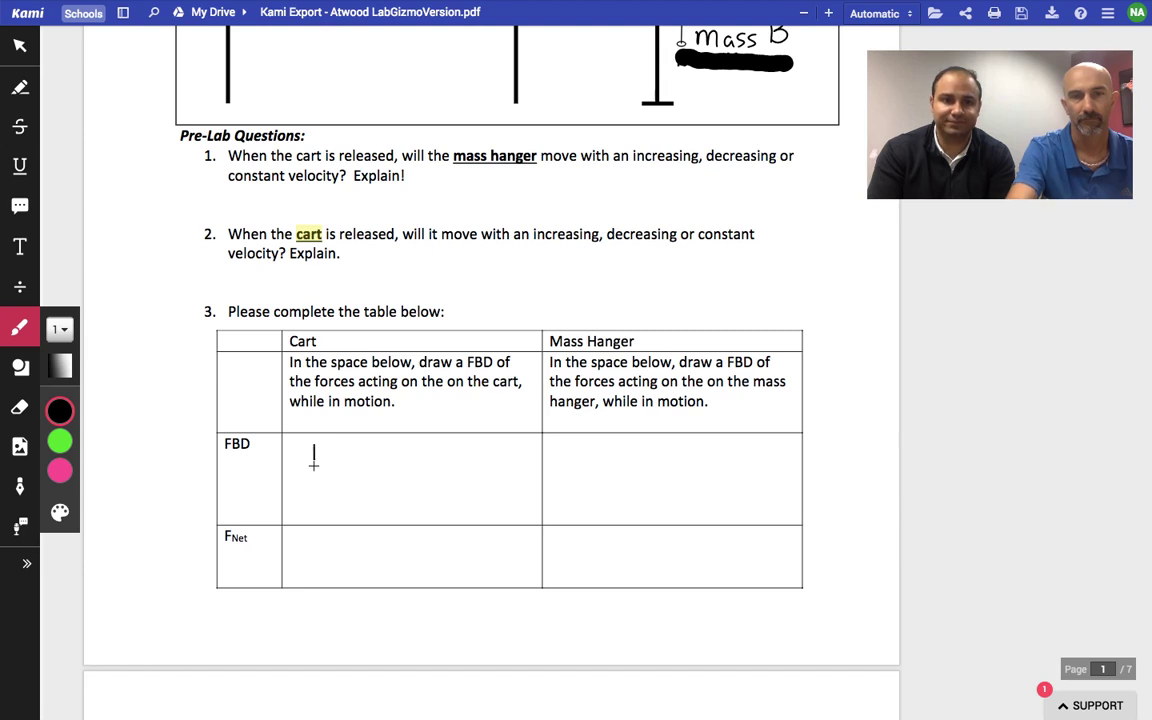
Step: Draw the word 'Here' freehand in the Cart column's FBD cell
left_click_drag(316, 450, 322, 480)
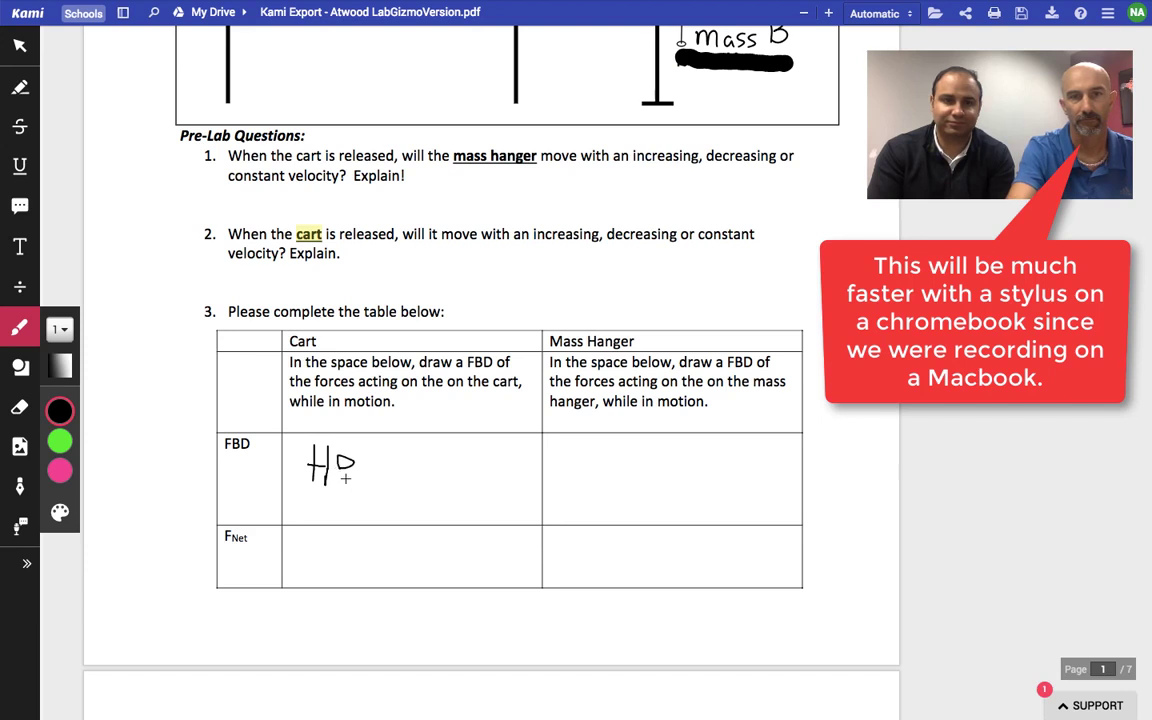
left_click_drag(340, 460, 360, 476)
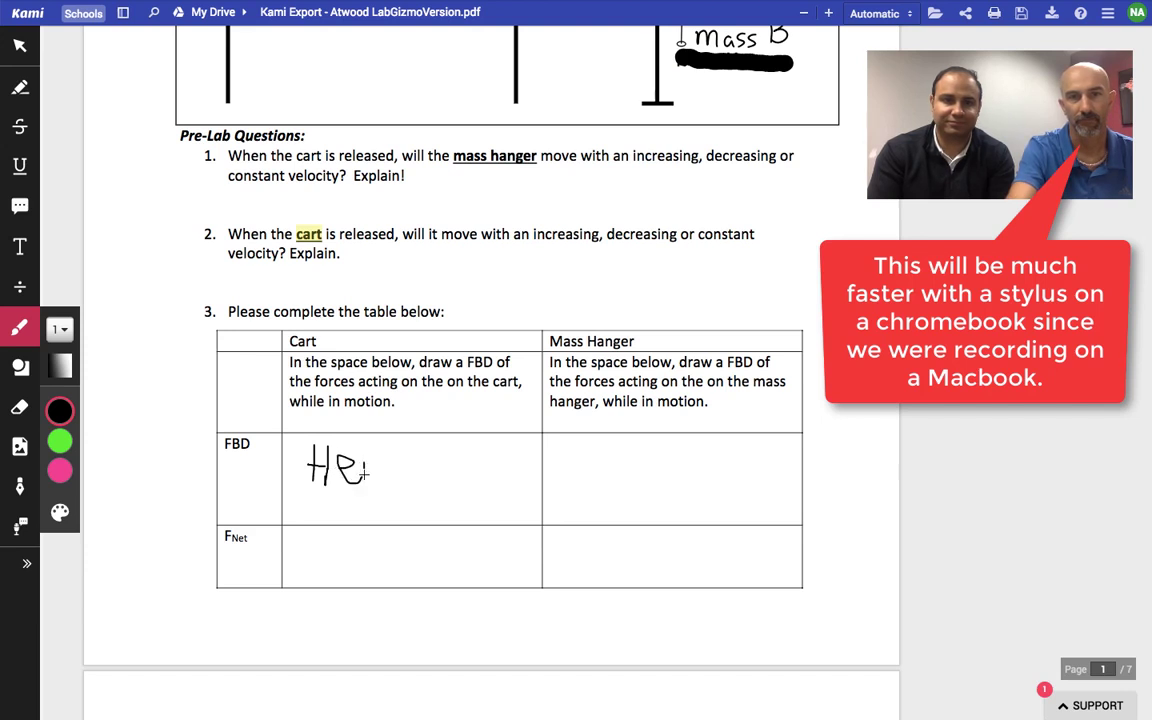
left_click_drag(360, 464, 410, 464)
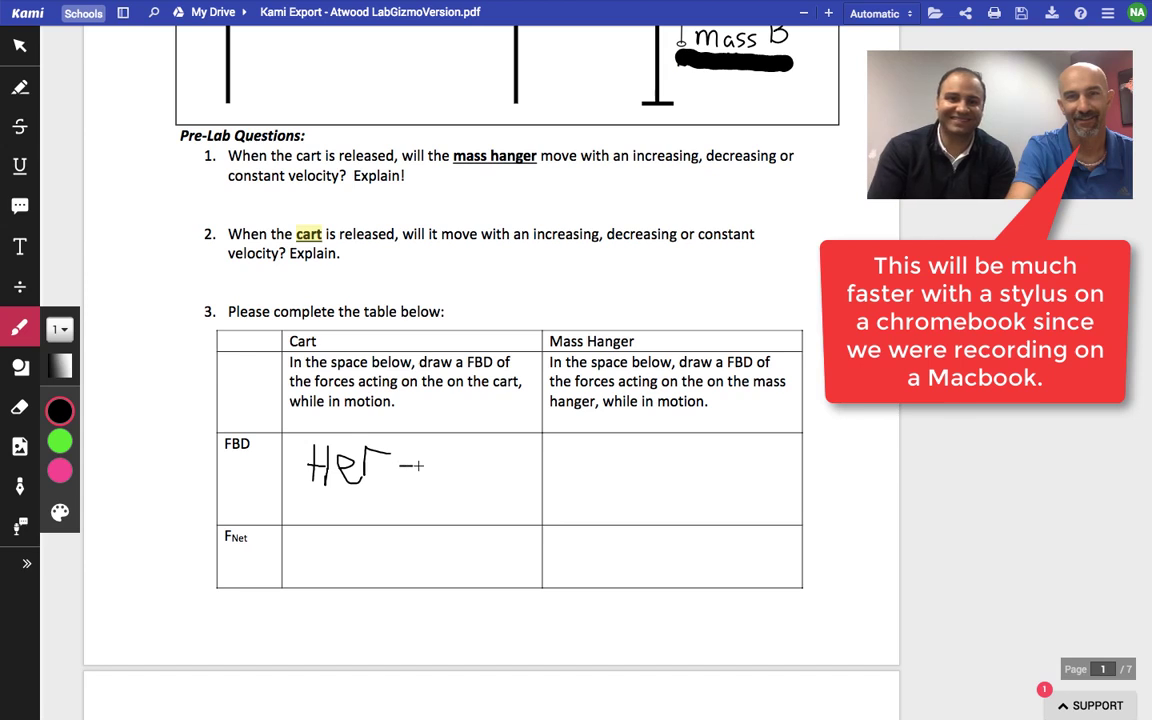
left_click_drag(400, 464, 430, 464)
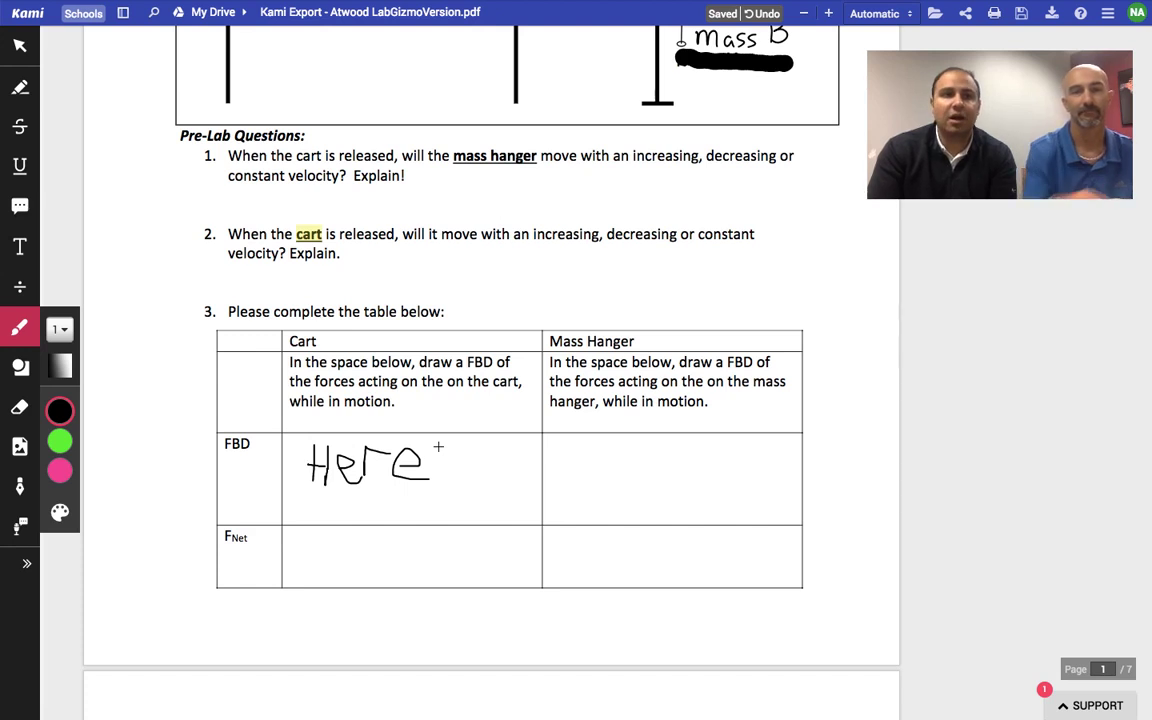
mouse_move(20, 164)
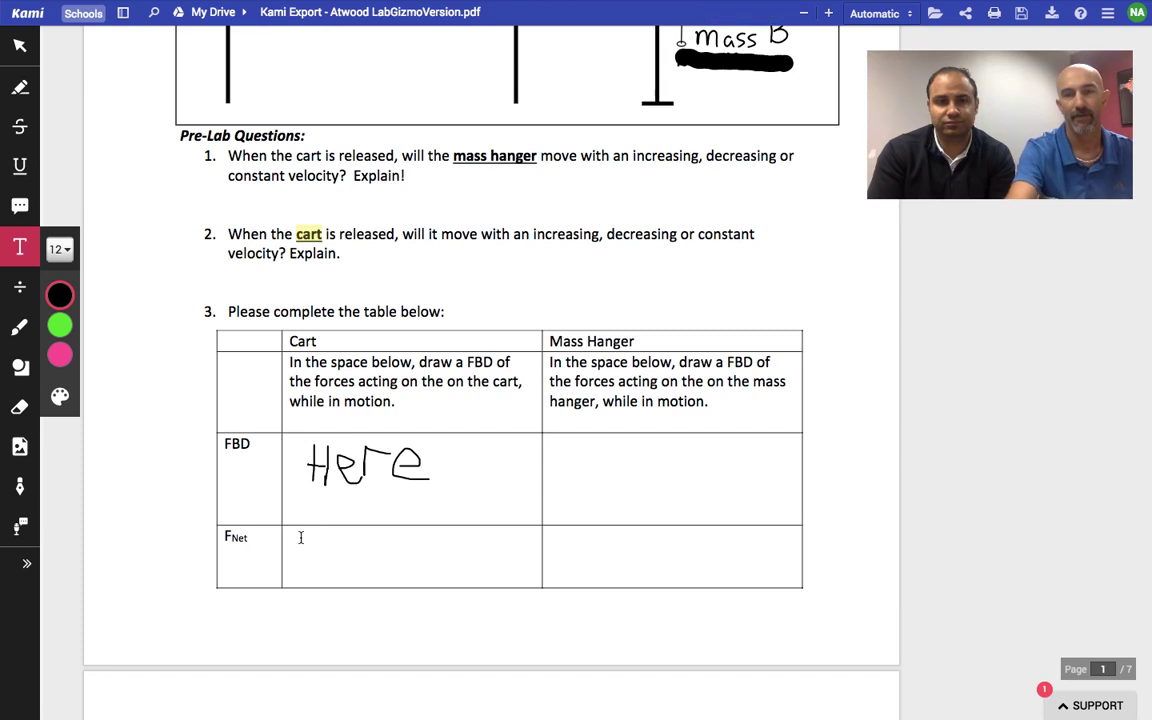
Step: Place a text box in the Cart column's FNet cell containing 'here!'
left_click(300, 538)
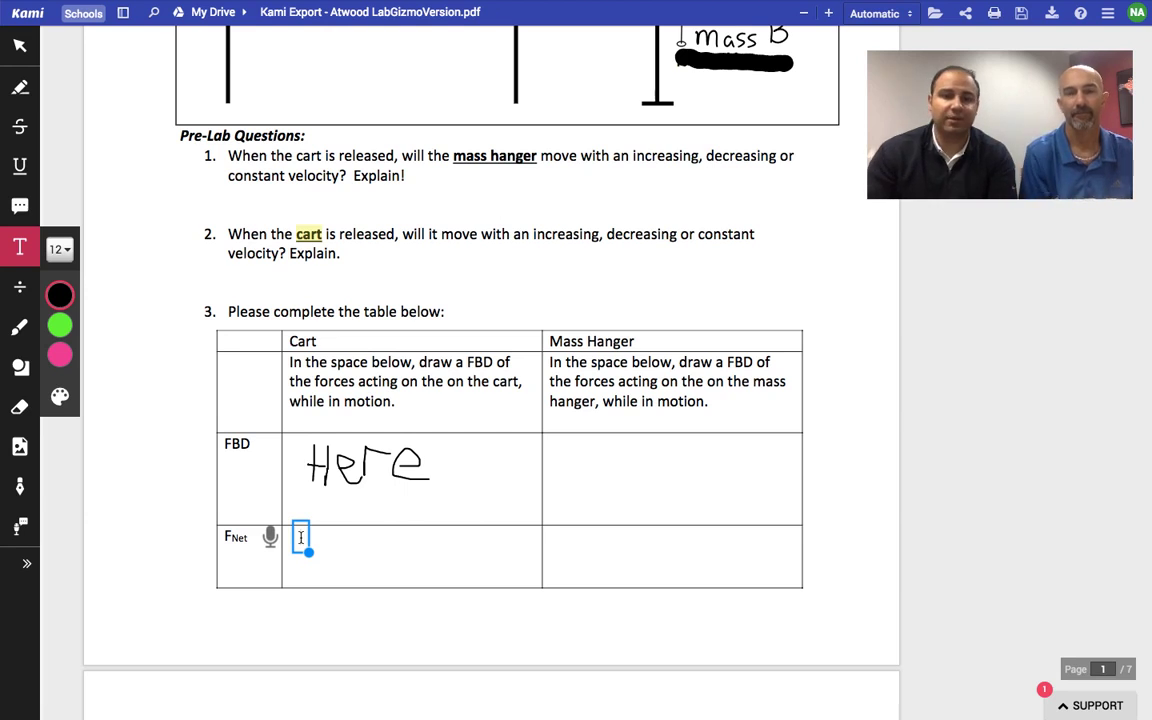
type("here!")
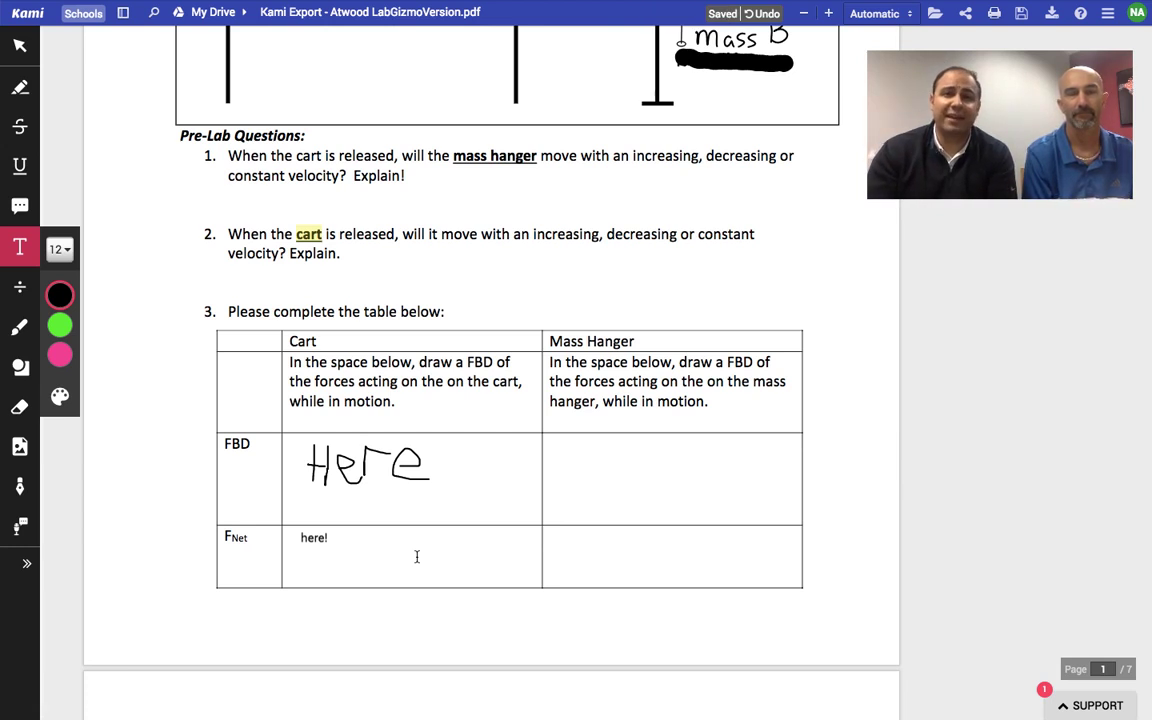
mouse_move(20, 408)
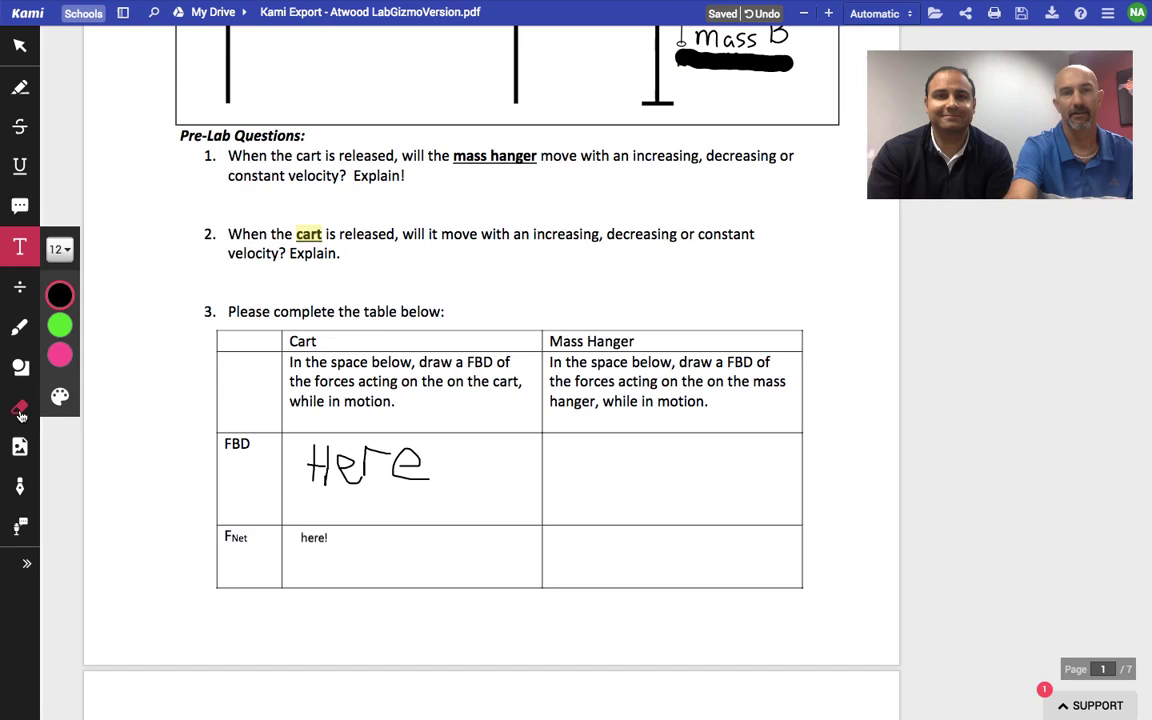
left_click(20, 408)
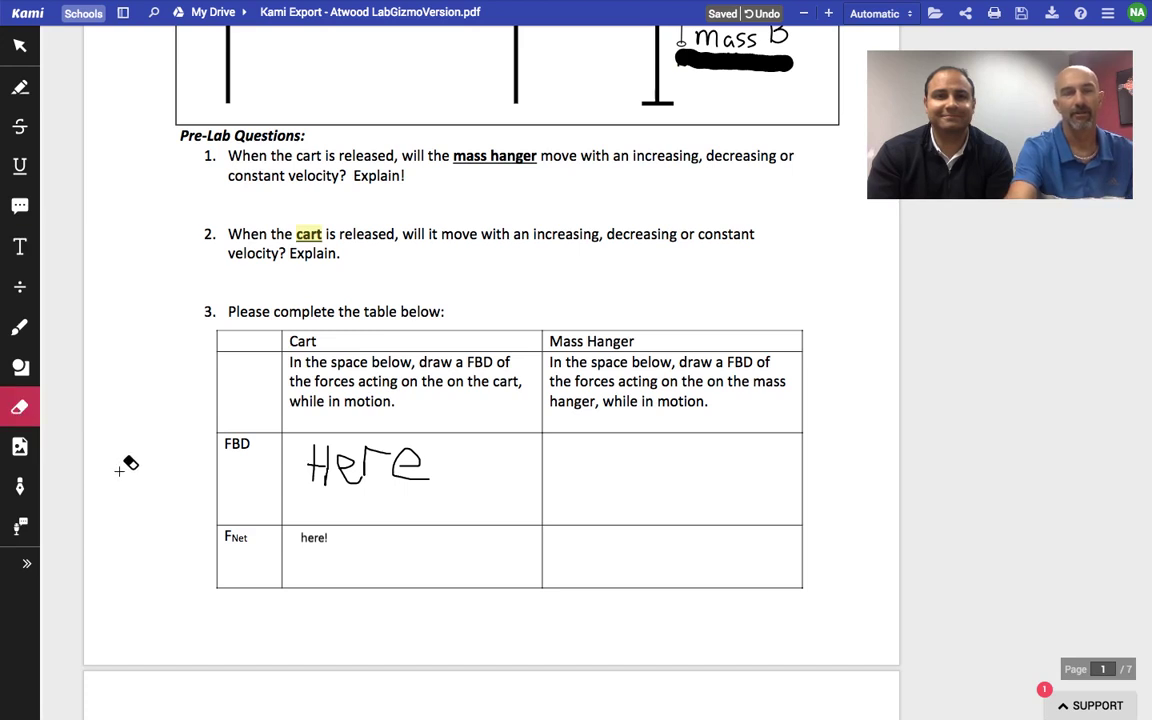